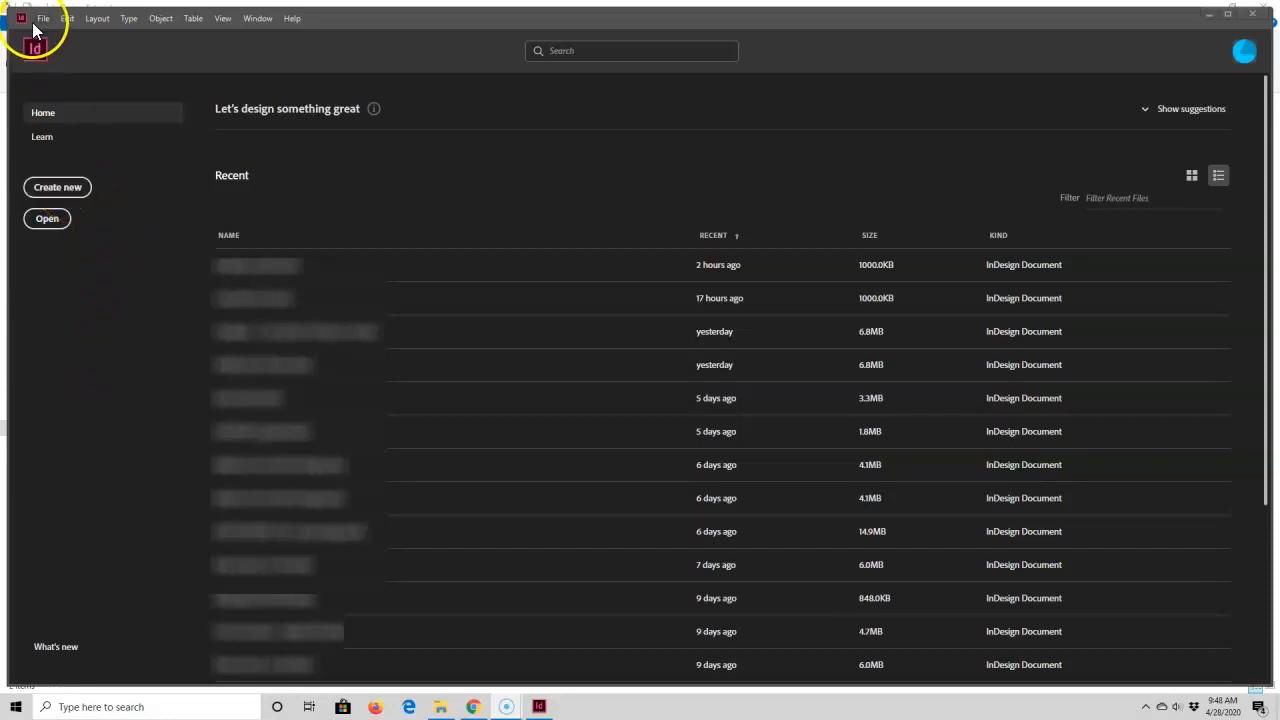
Step: Start a new InDesign document from the File menu
{"action": "left_click", "coordinate": [43, 18]}
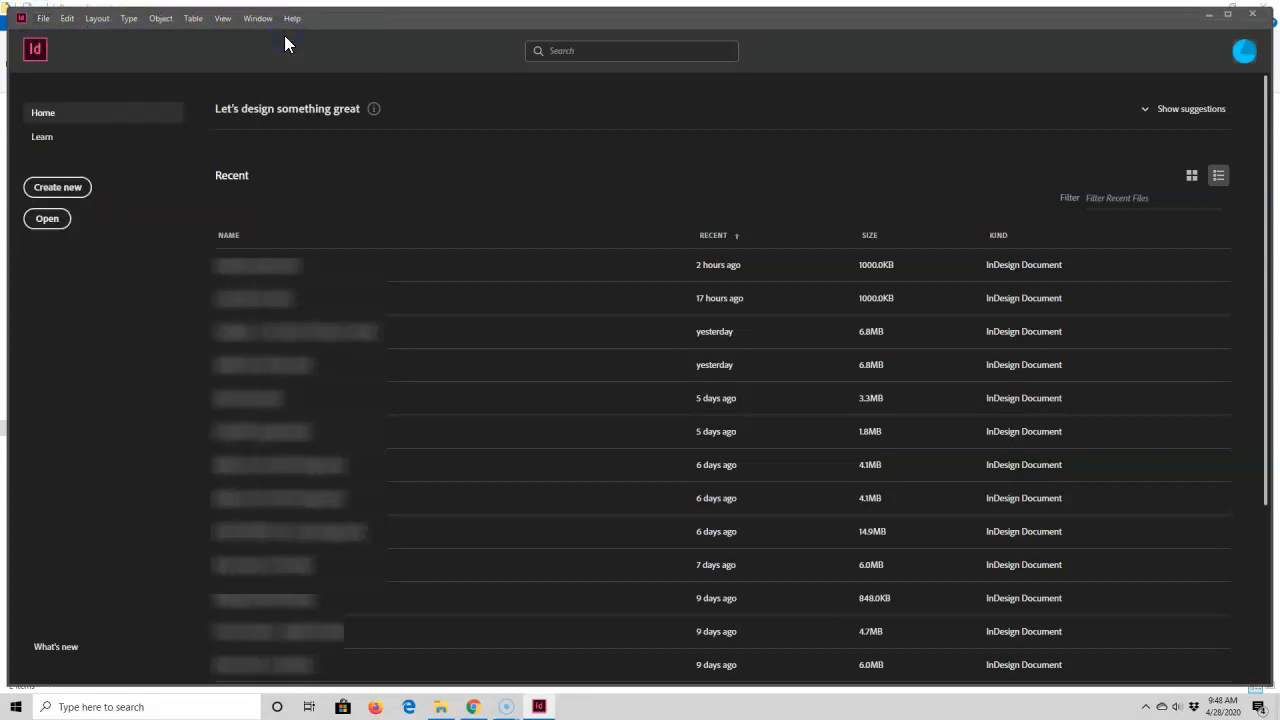
{"action": "left_click", "coordinate": [57, 187]}
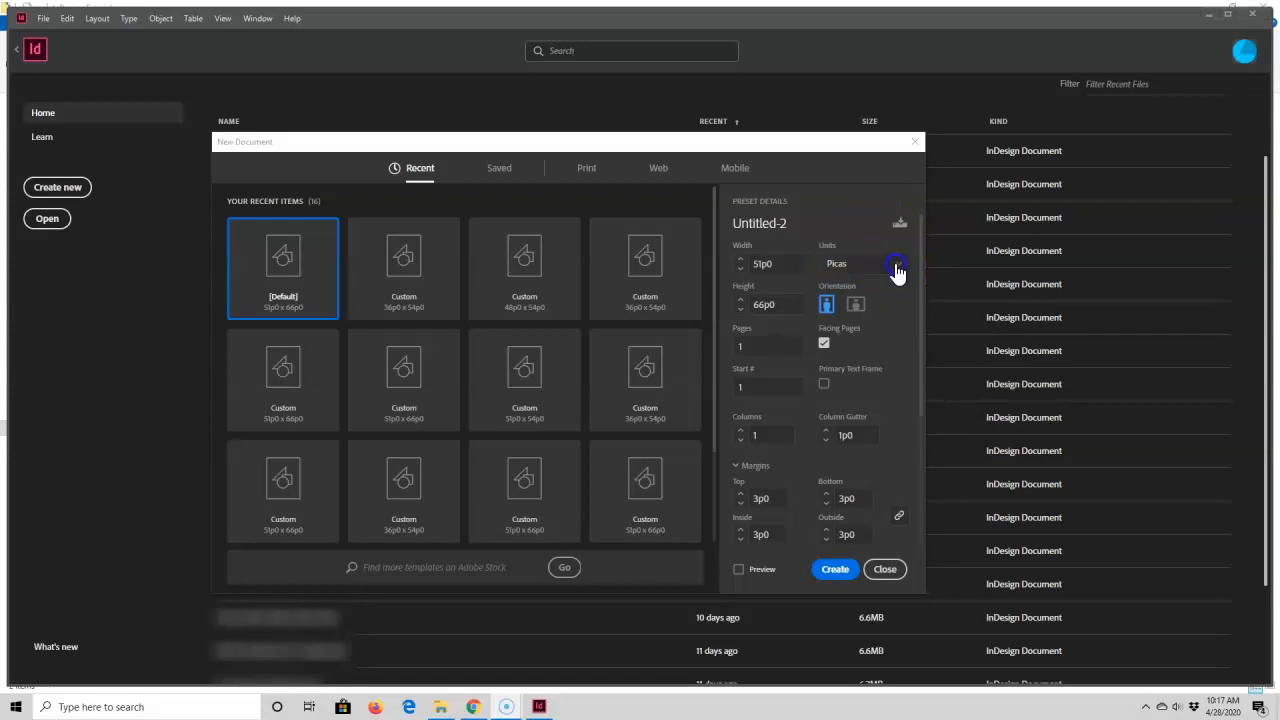
Step: Switch units to inches and set the page size to 6 x 9 in
{"action": "left_click", "coordinate": [896, 263]}
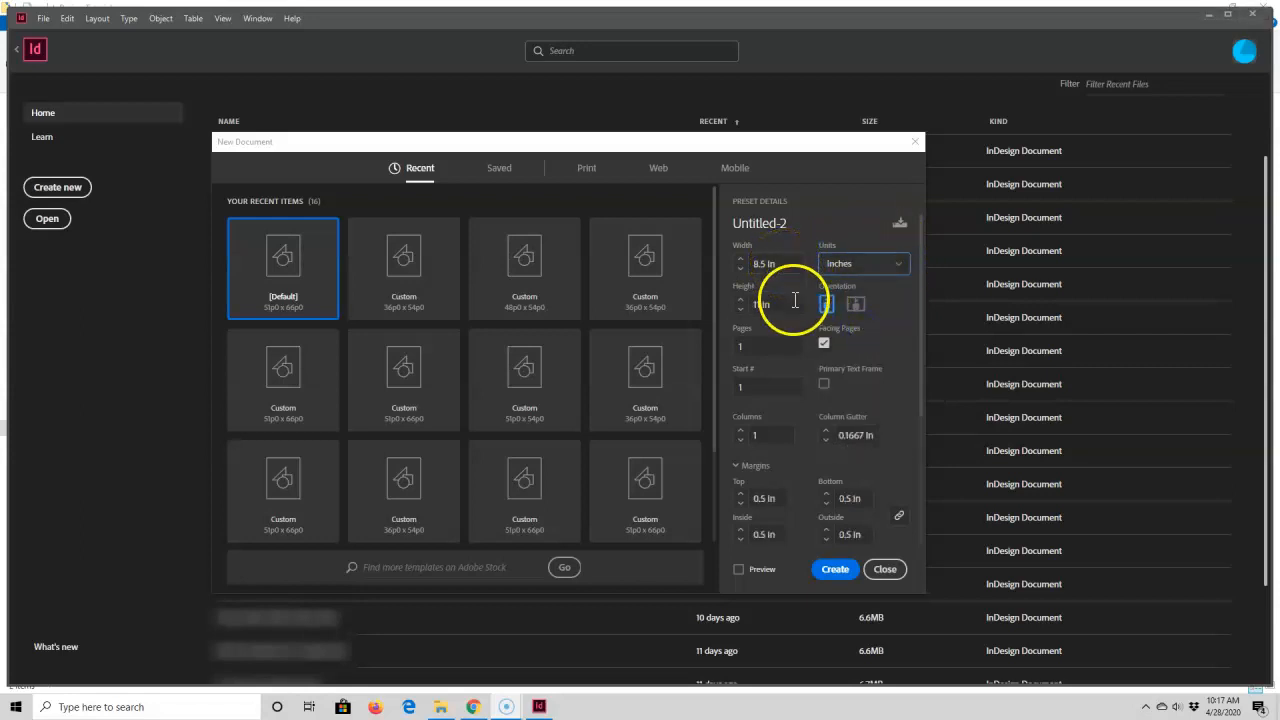
{"action": "left_click", "coordinate": [826, 303]}
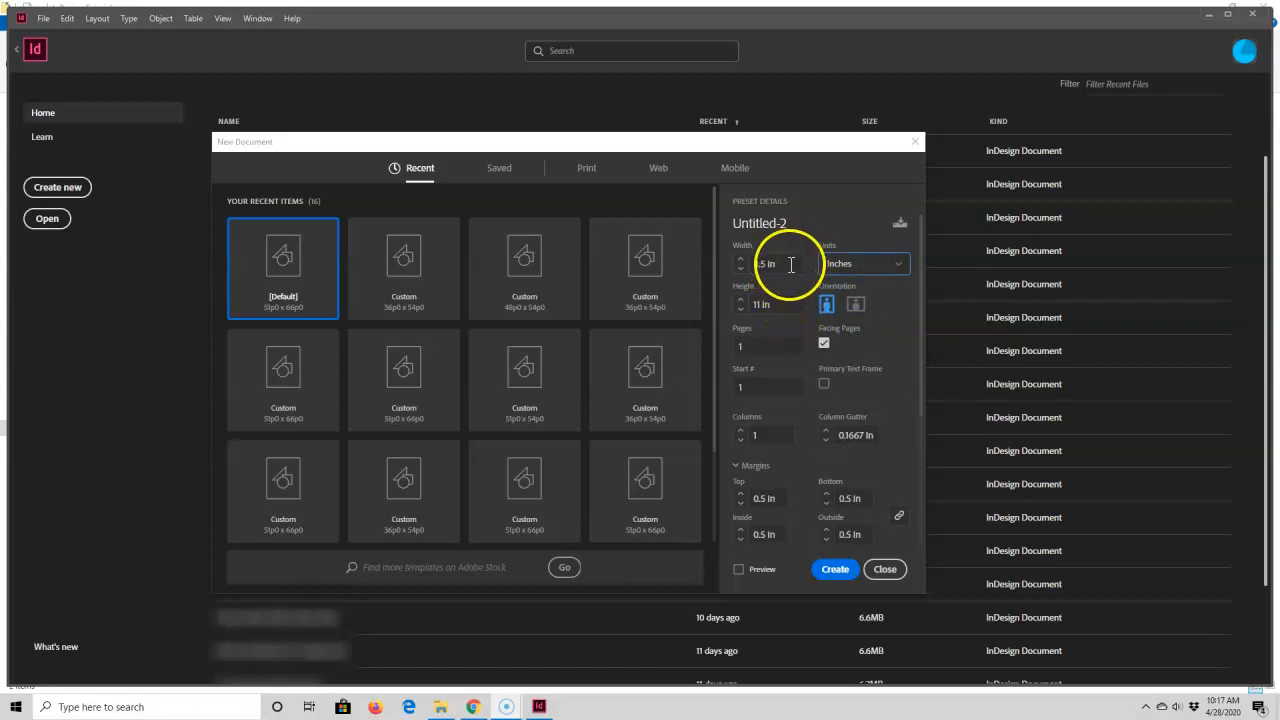
{"action": "left_click", "coordinate": [770, 263]}
{"action": "type", "text": "6"}
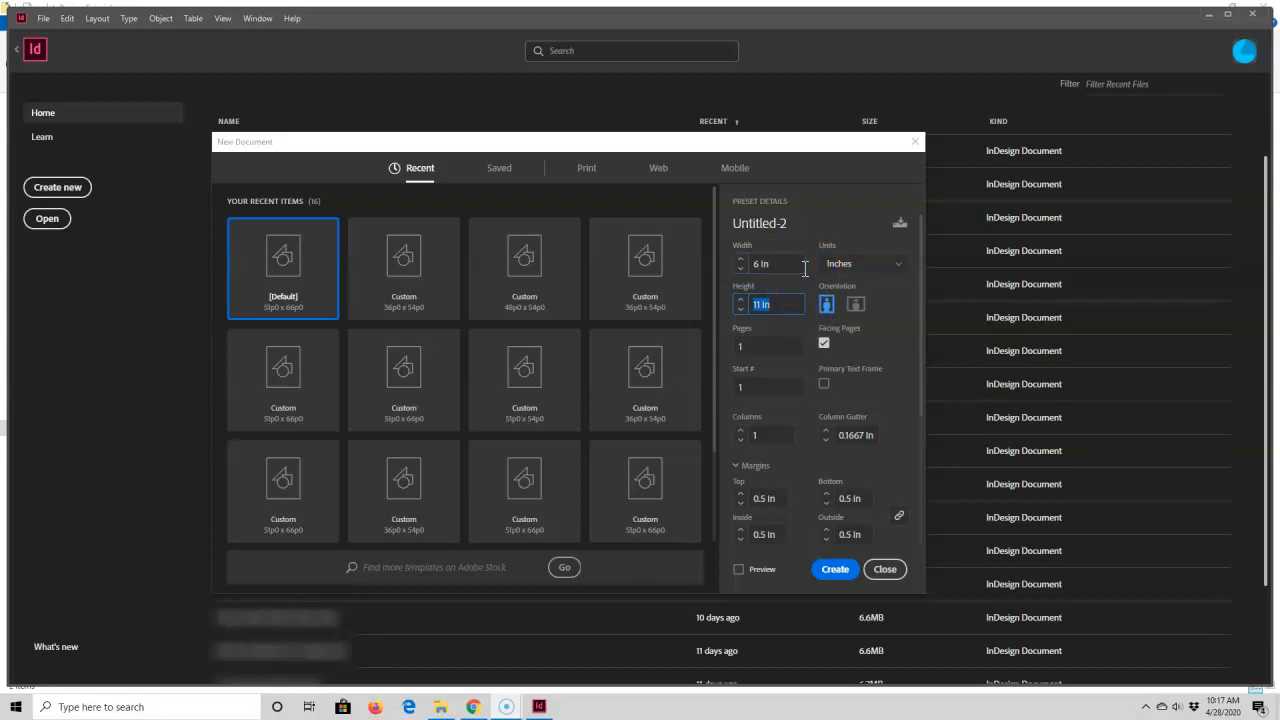
{"action": "type", "text": "9 in"}
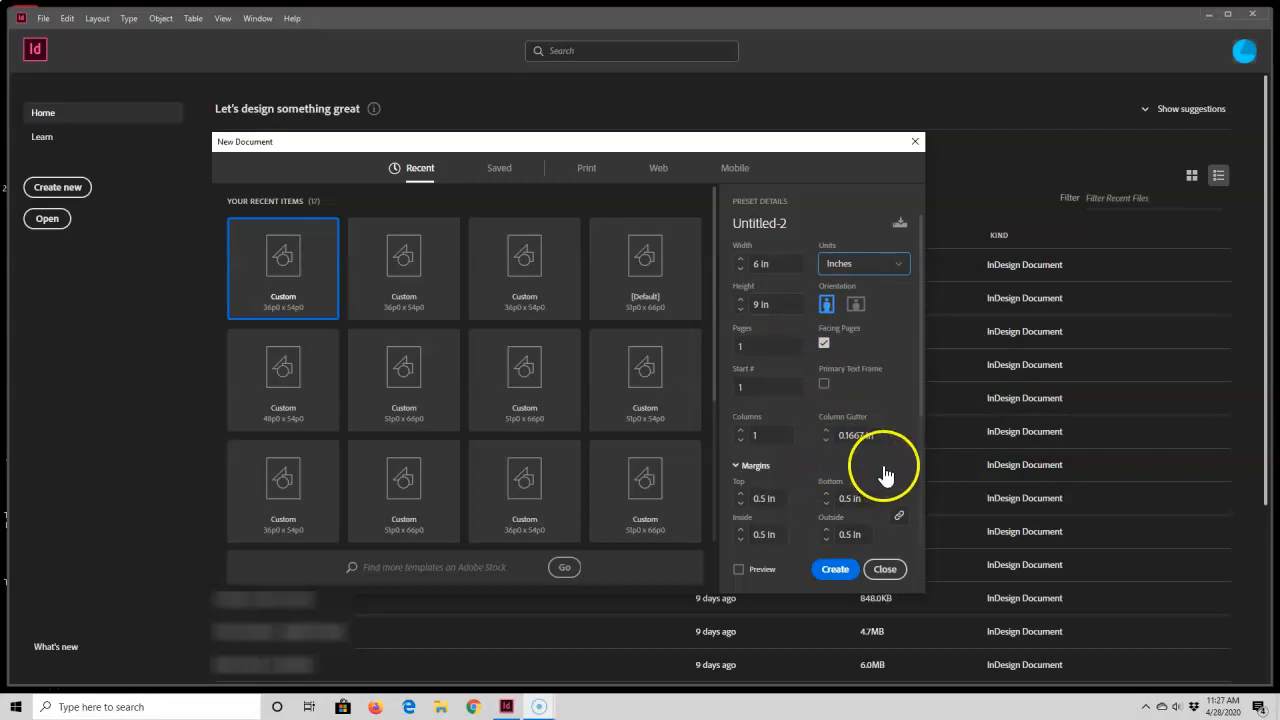
Step: Scroll to Margins, try a 6 value, then unlink the margin chain with all sides at 0.5 in
{"action": "scroll", "scroll_direction": "down", "scroll_amount": 3}
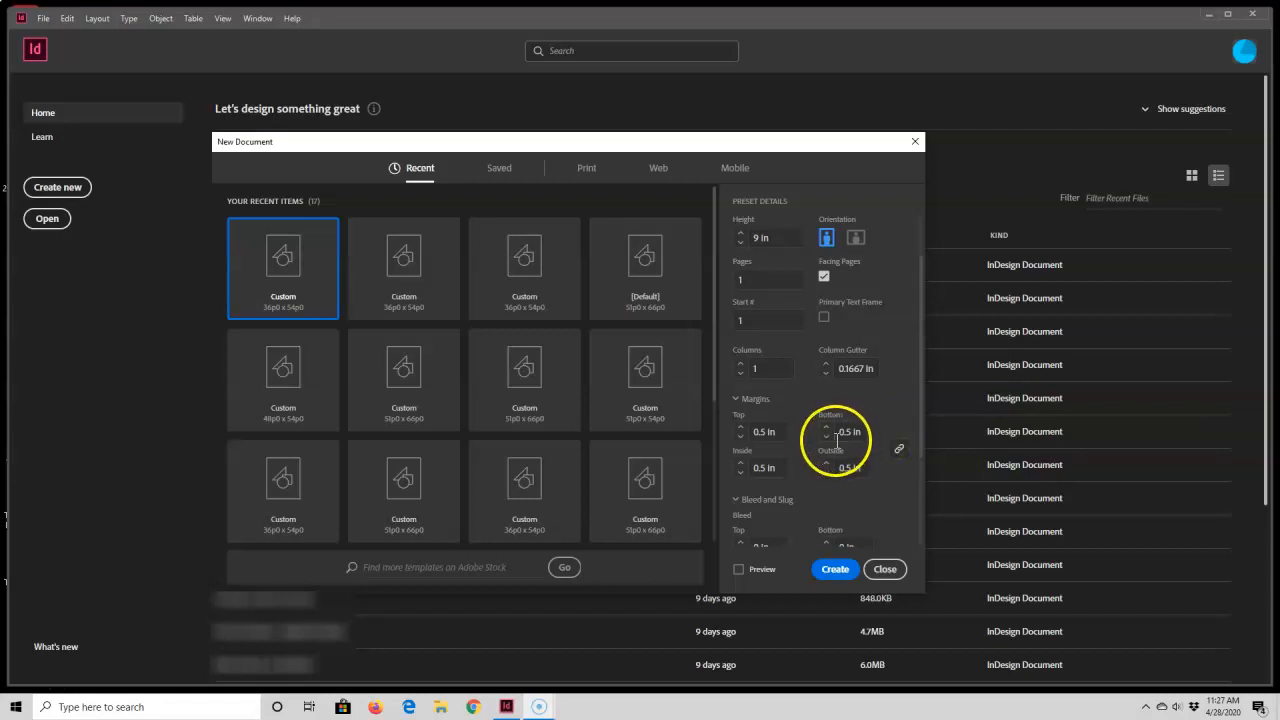
{"action": "scroll", "scroll_direction": "down", "scroll_amount": 3}
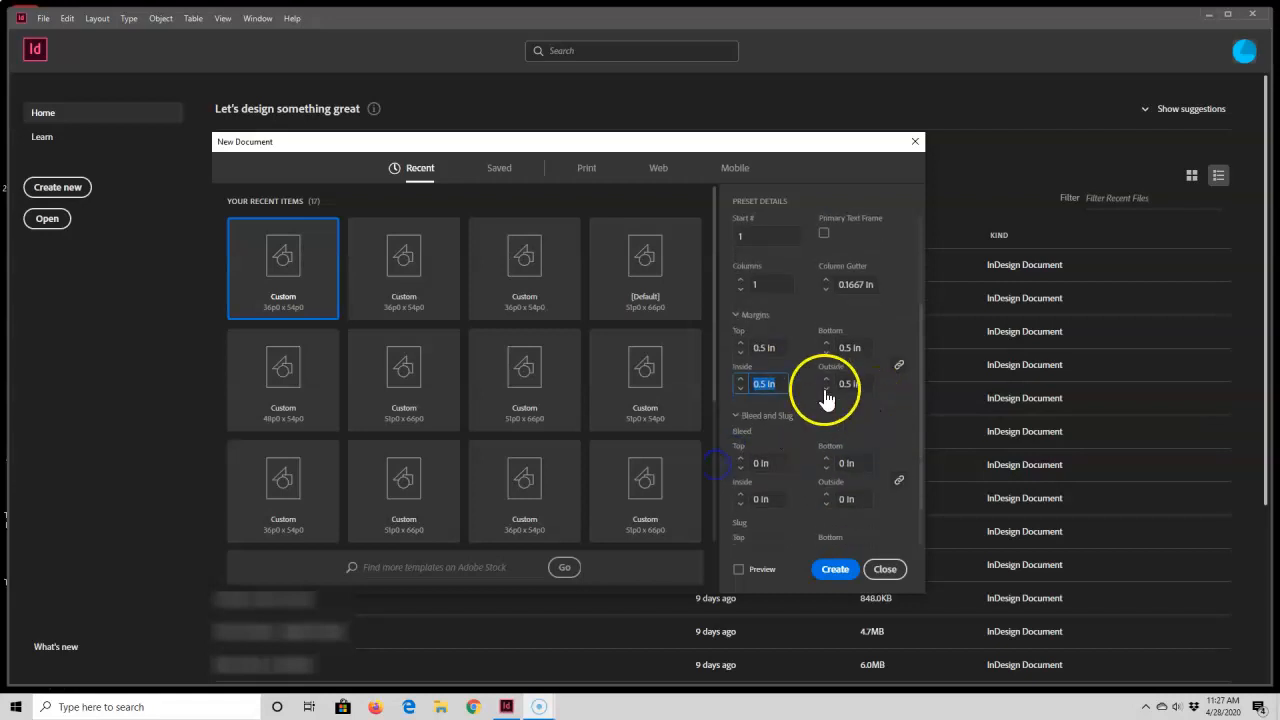
{"action": "type", "text": "62"}
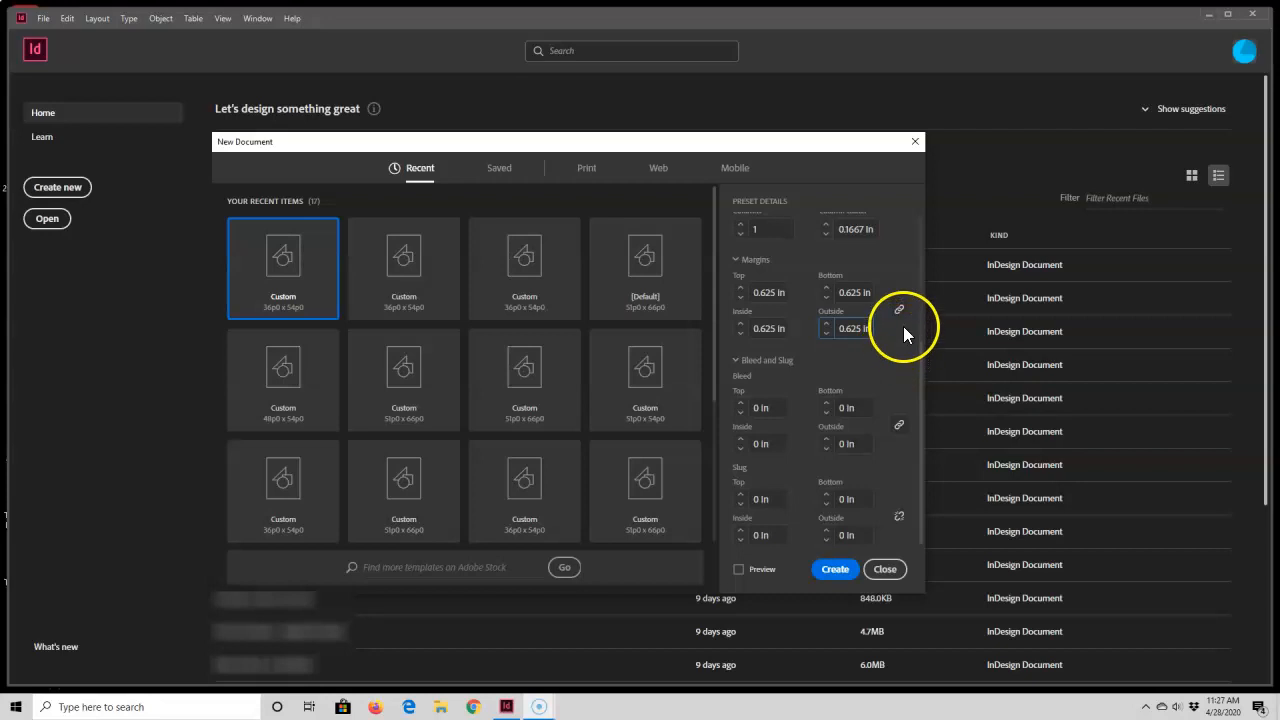
{"action": "mouse_move", "coordinate": [899, 309]}
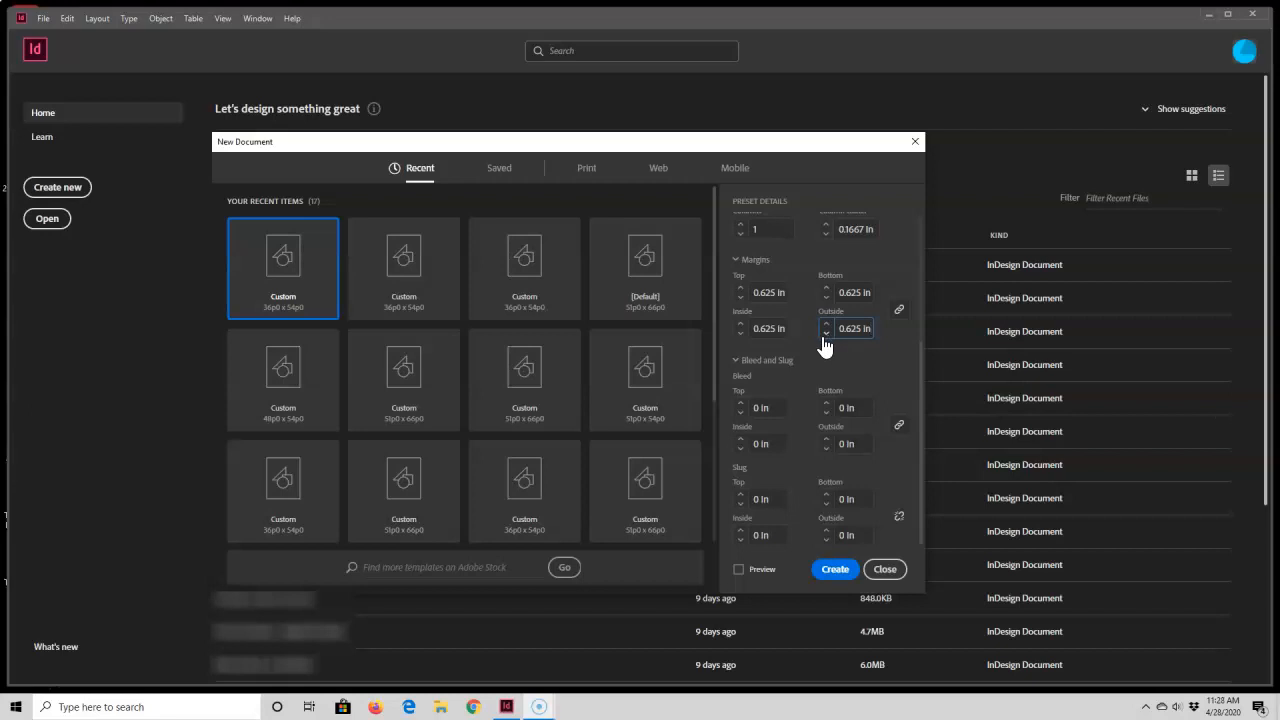
{"action": "left_click", "coordinate": [826, 332]}
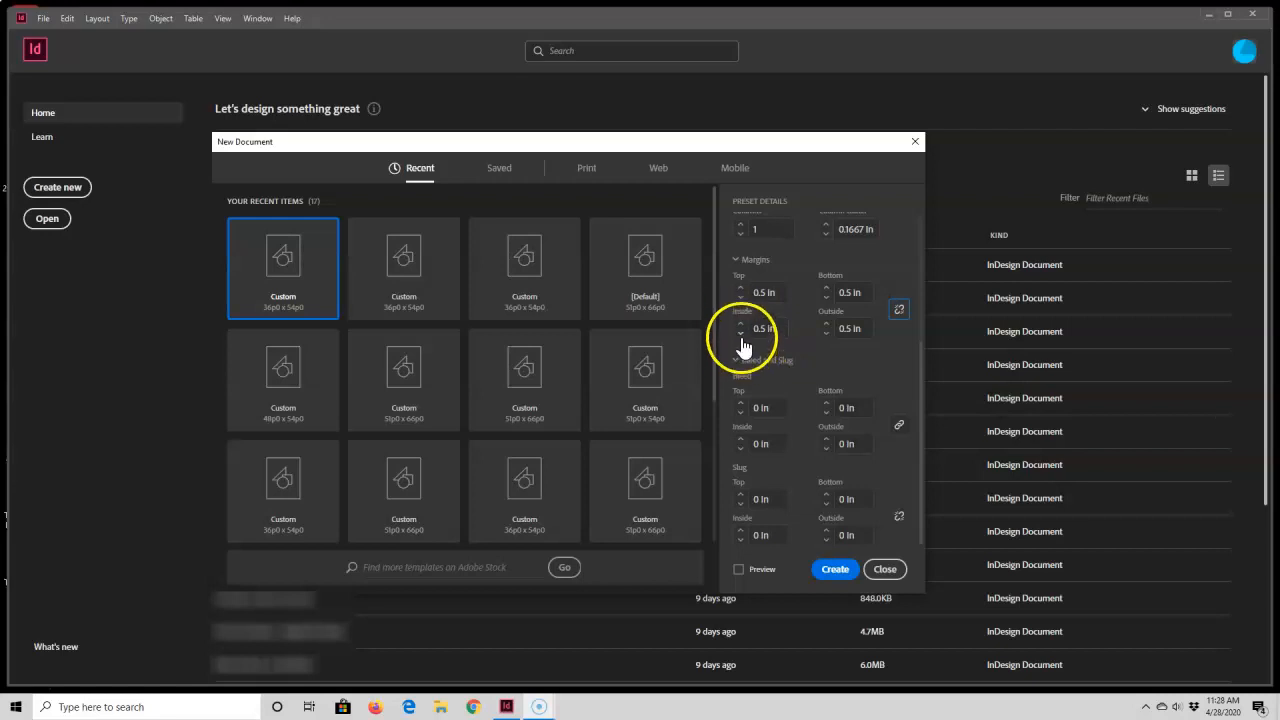
Step: Raise the inside margin to 0.625 in and lower the outside margin to 0.375 in
{"action": "left_click", "coordinate": [741, 325]}
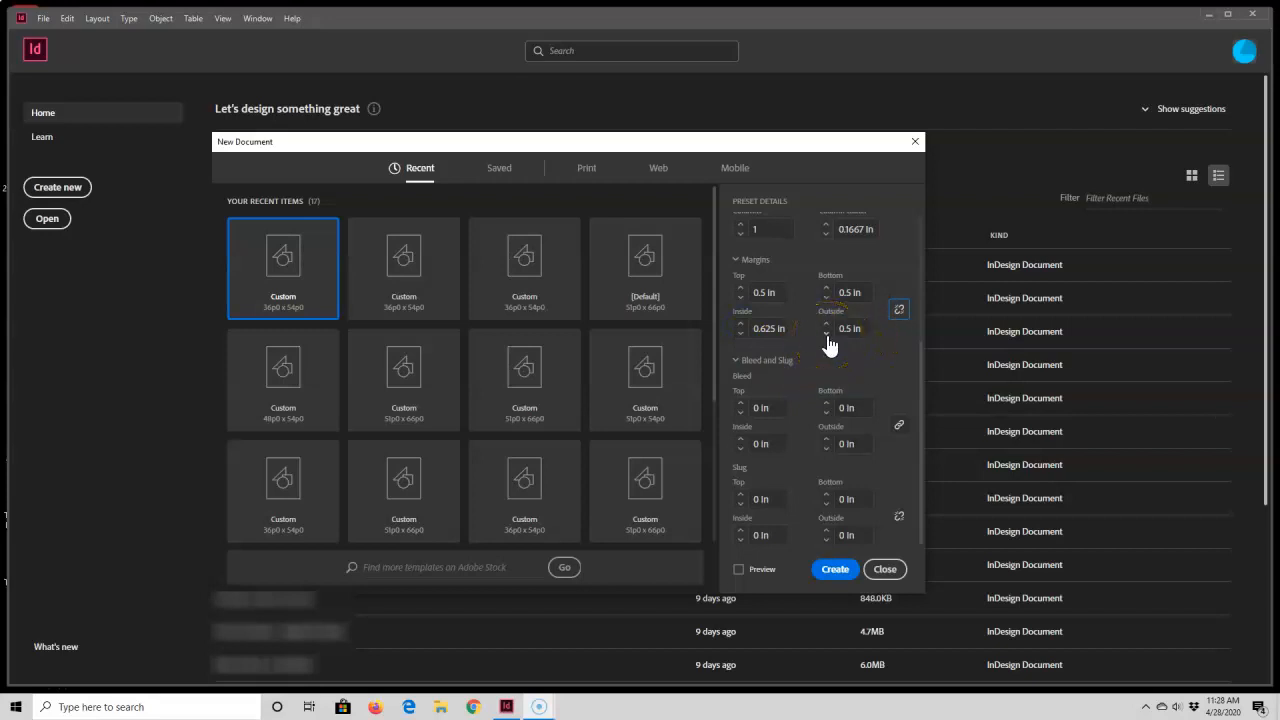
{"action": "left_click", "coordinate": [827, 333]}
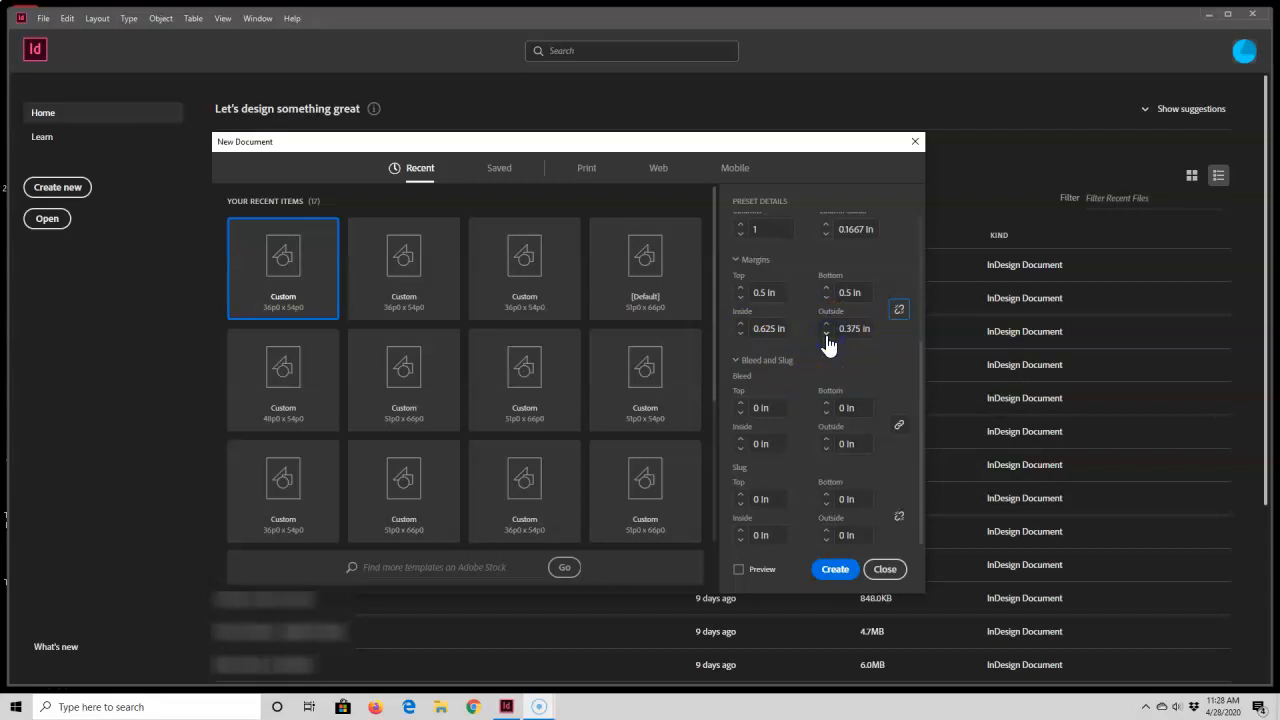
{"action": "mouse_move", "coordinate": [825, 350]}
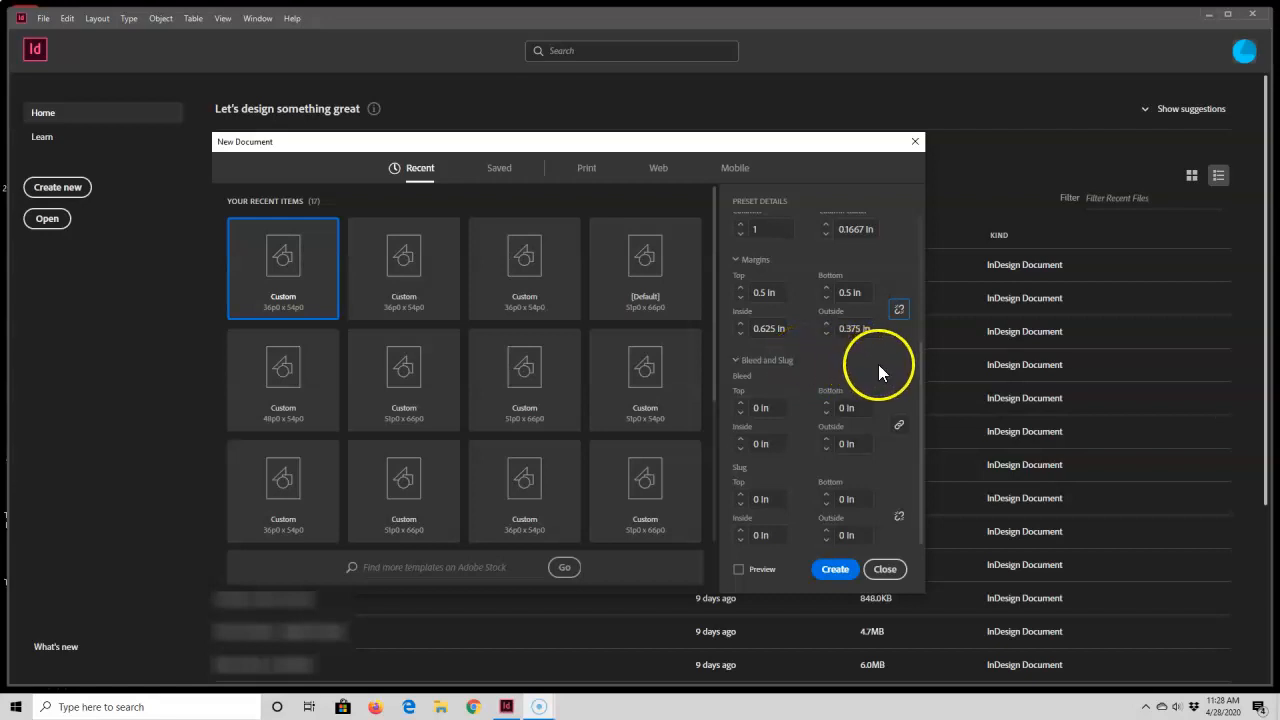
{"action": "mouse_move", "coordinate": [890, 425]}
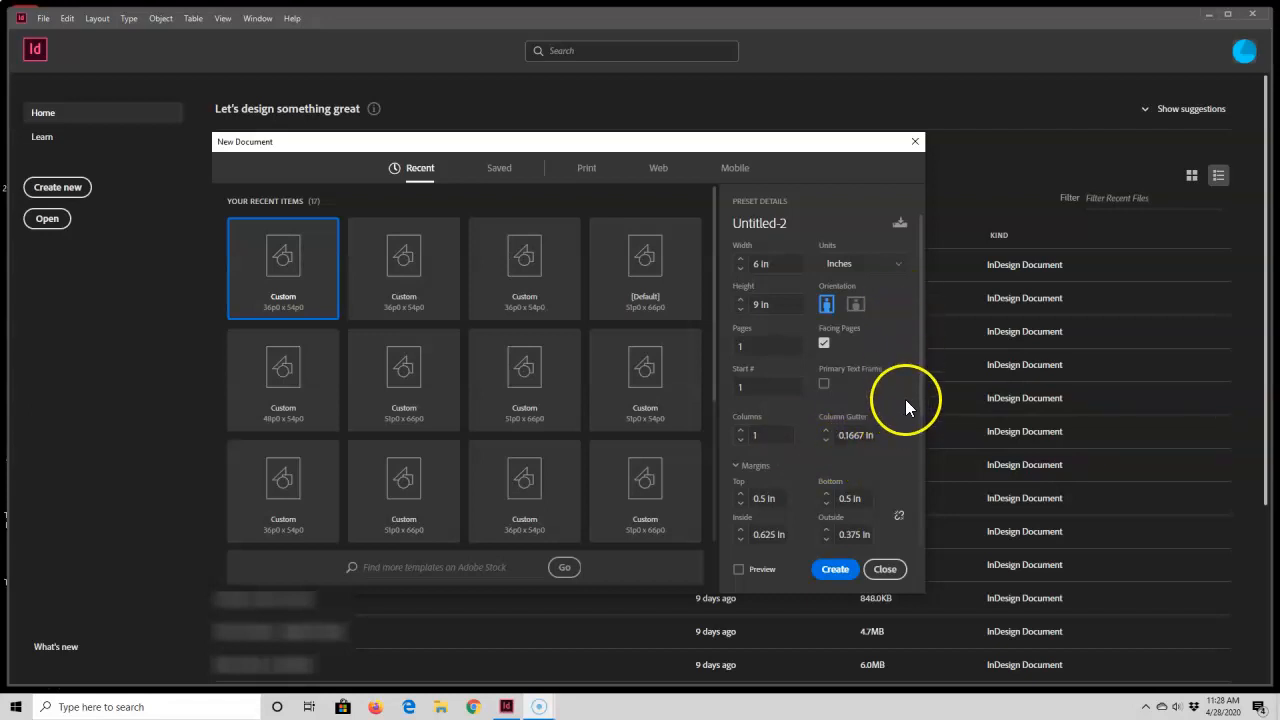
{"action": "scroll", "scroll_direction": "down", "scroll_amount": 3}
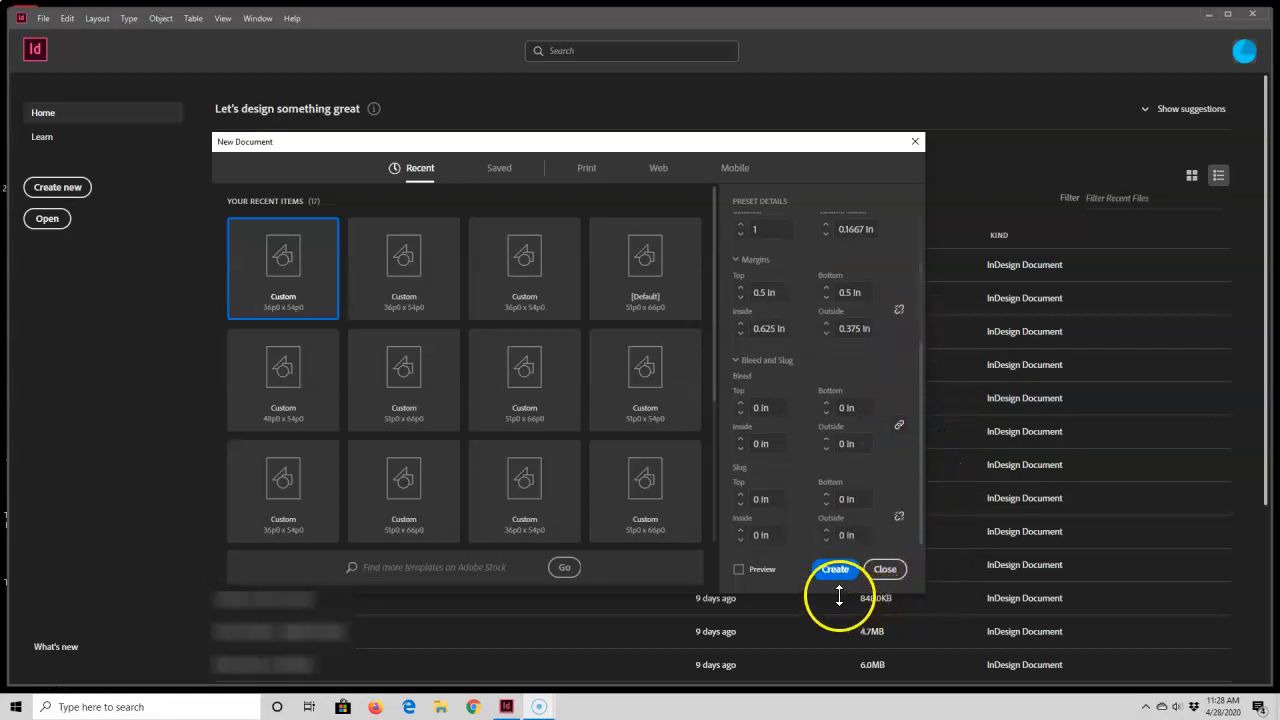
Step: Create the 6 x 9 in single-page document with these margin settings
{"action": "left_click", "coordinate": [836, 569]}
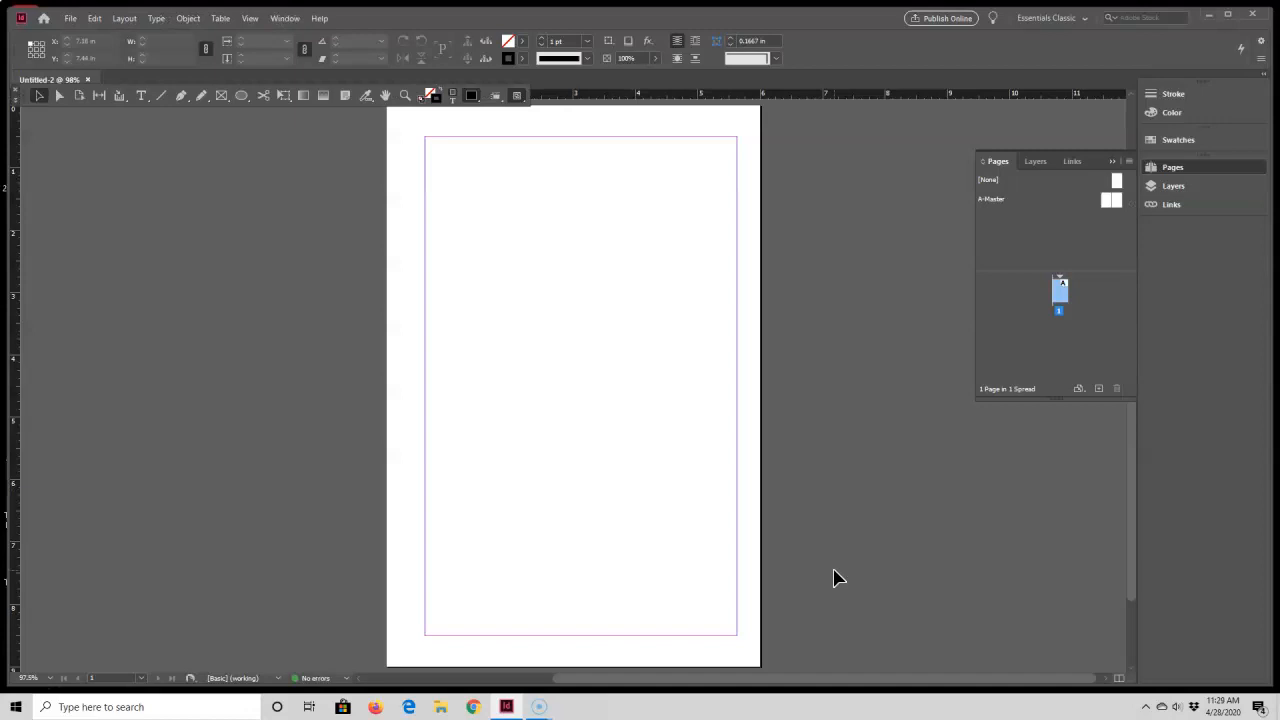
{"action": "mouse_move", "coordinate": [762, 540]}
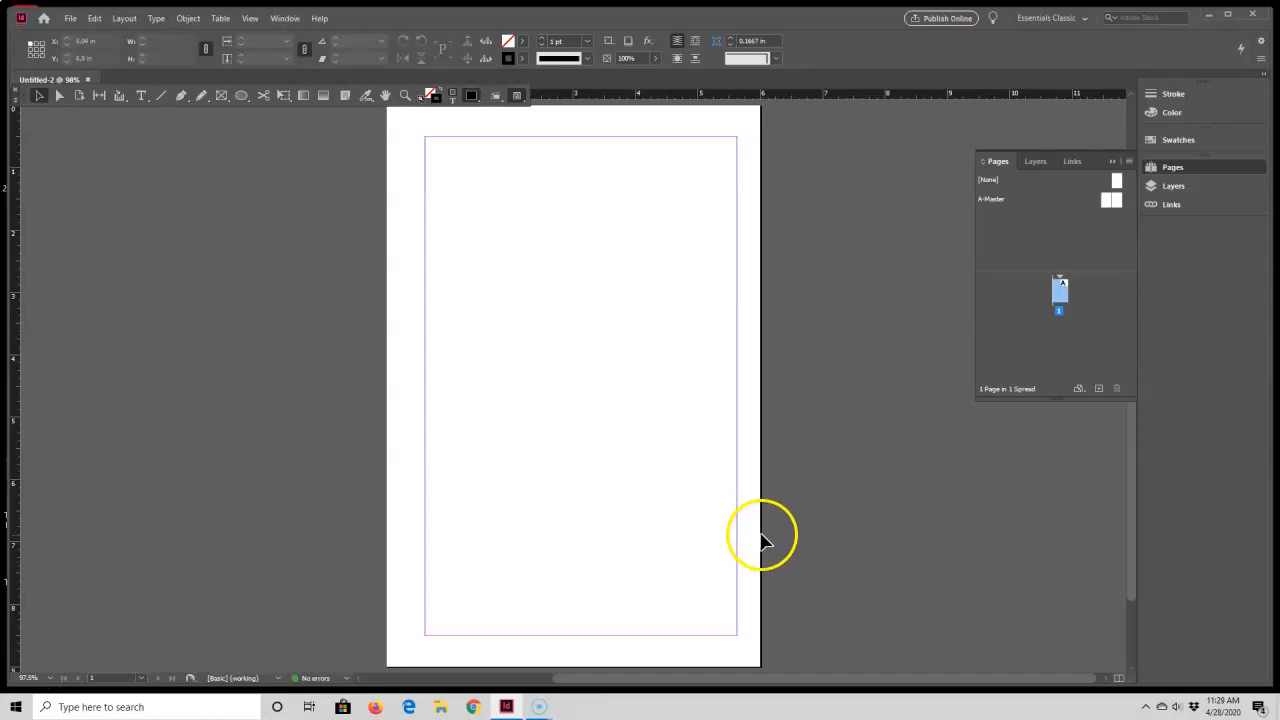
{"action": "mouse_move", "coordinate": [725, 645]}
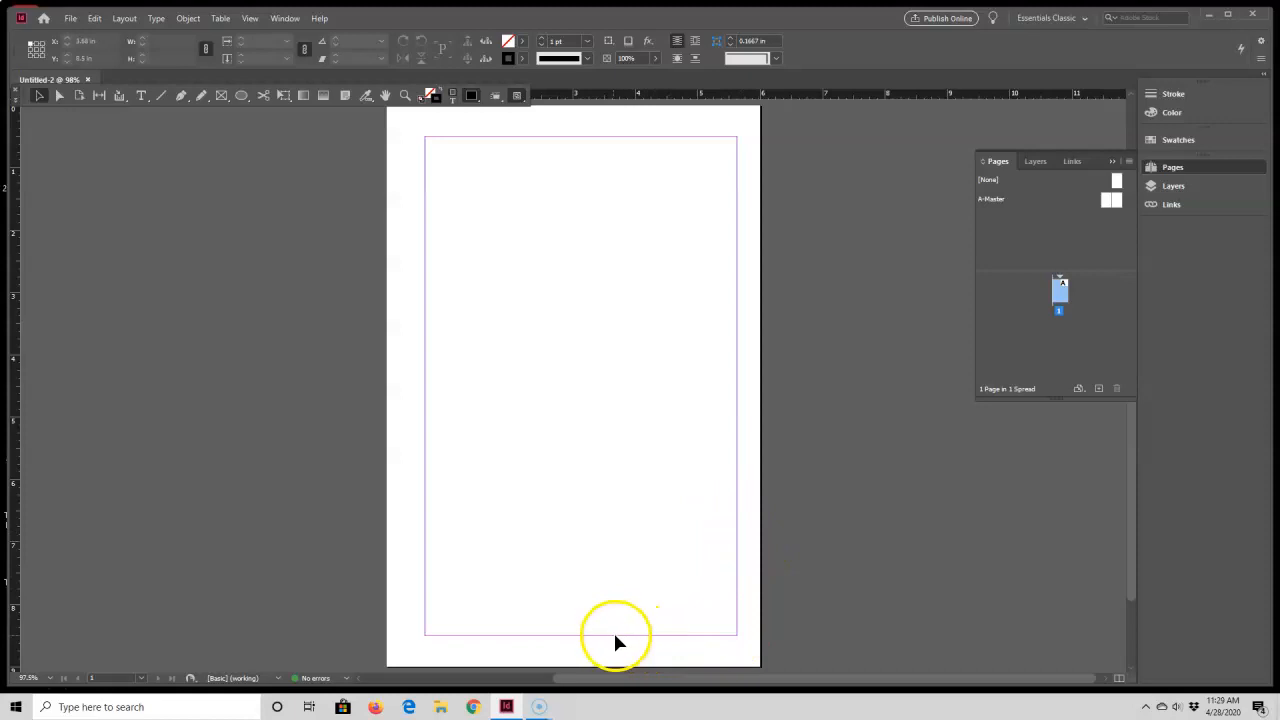
{"action": "left_click", "coordinate": [71, 18]}
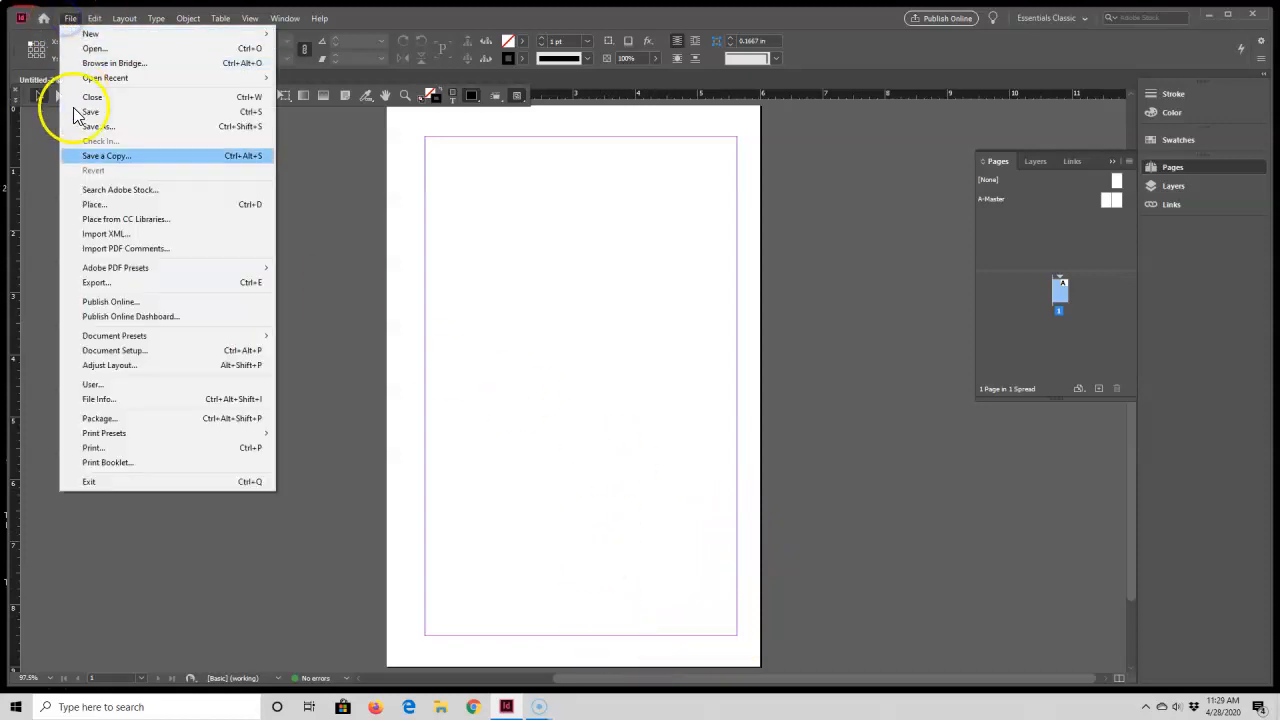
{"action": "left_click", "coordinate": [114, 350]}
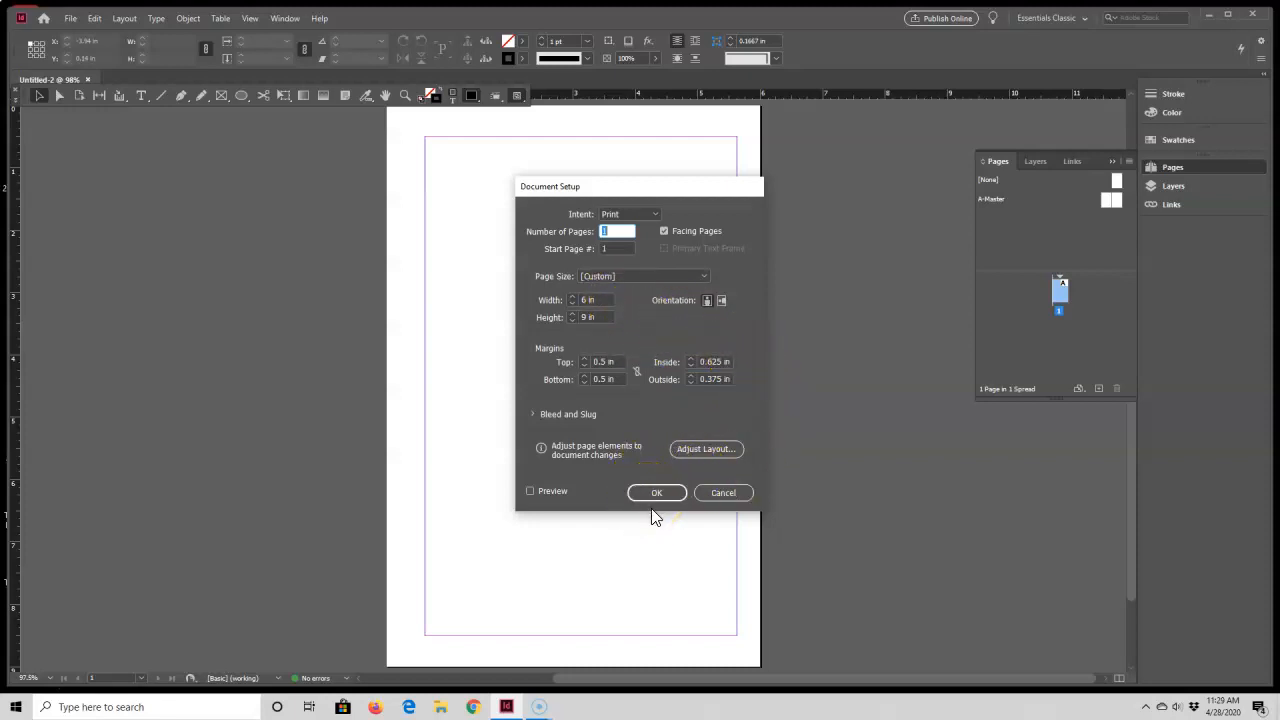
{"action": "left_click", "coordinate": [656, 492]}
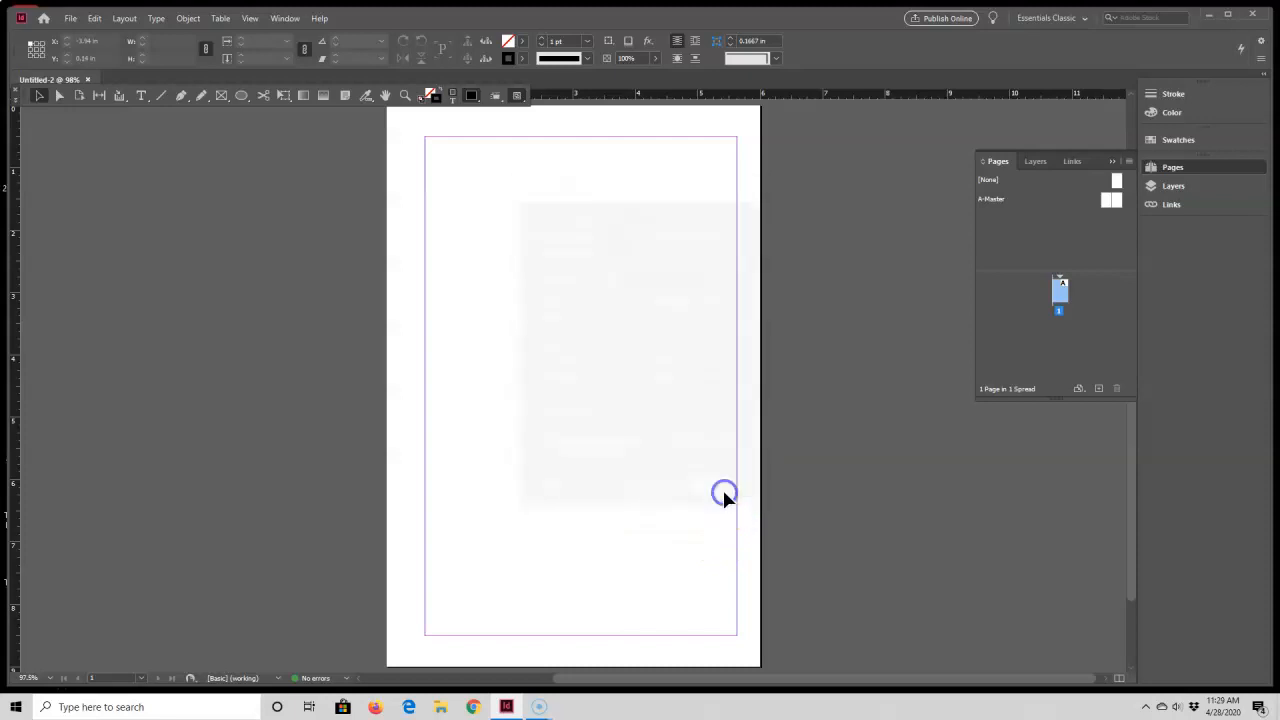